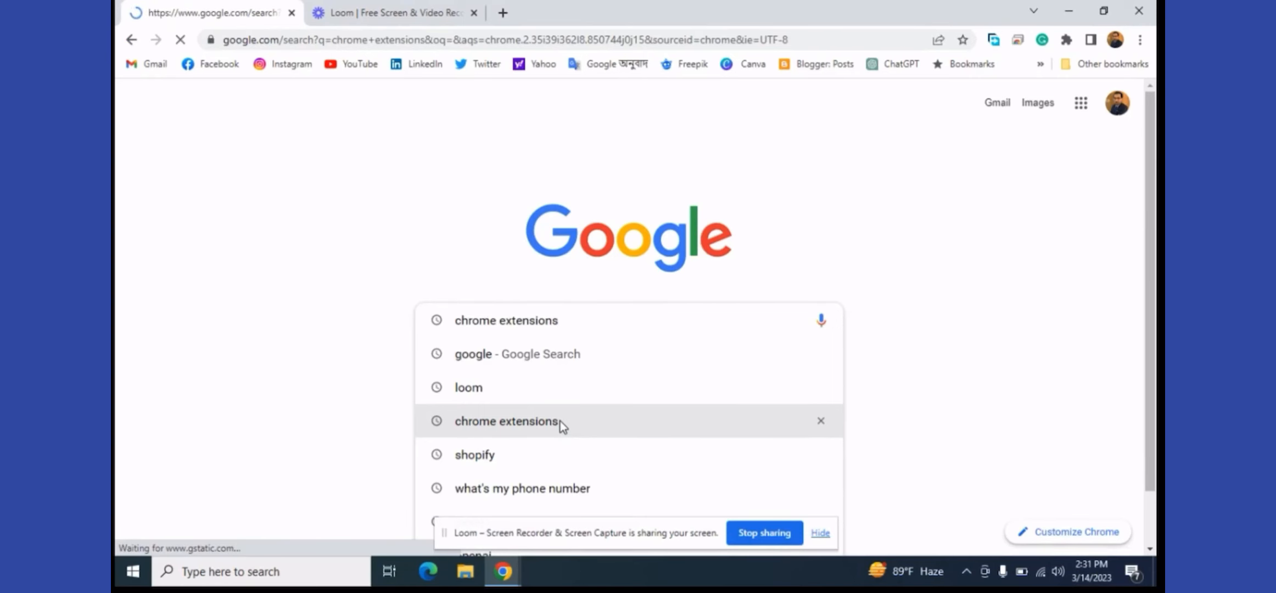
Step: Run a Google search for 'chrome extensions' from the suggestion dropdown
{"action": "left_click", "coordinate": [505, 420]}
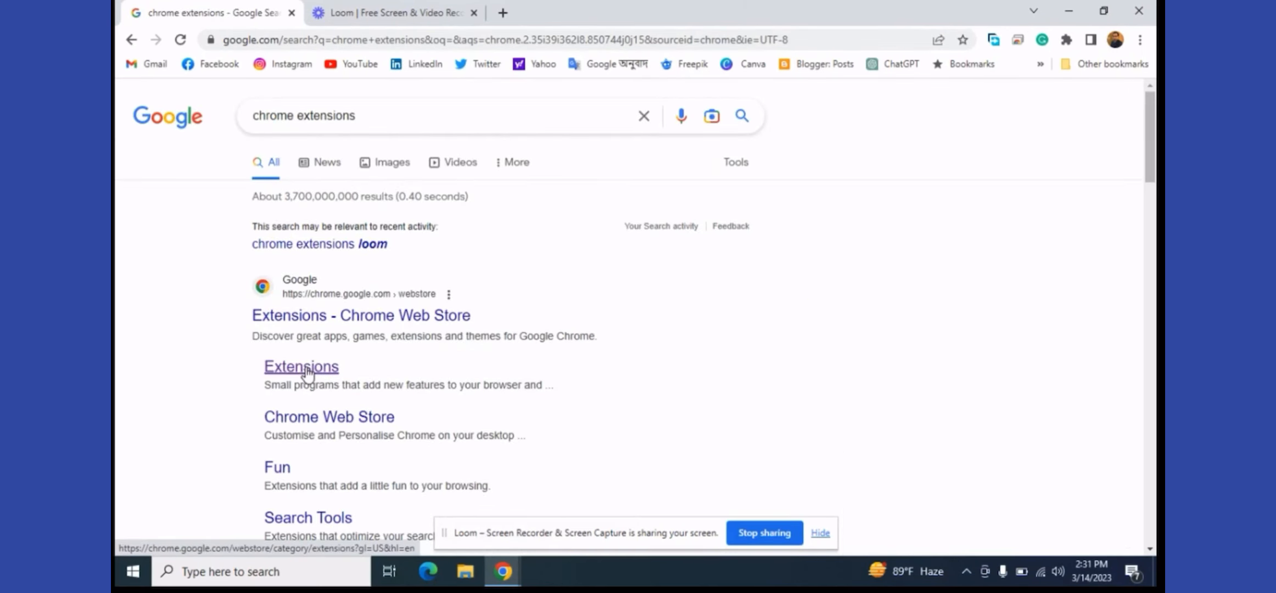
Step: Search the Chrome Web Store Extensions page for 'screen recorder' and browse results to Scrnli
{"action": "left_click", "coordinate": [301, 366]}
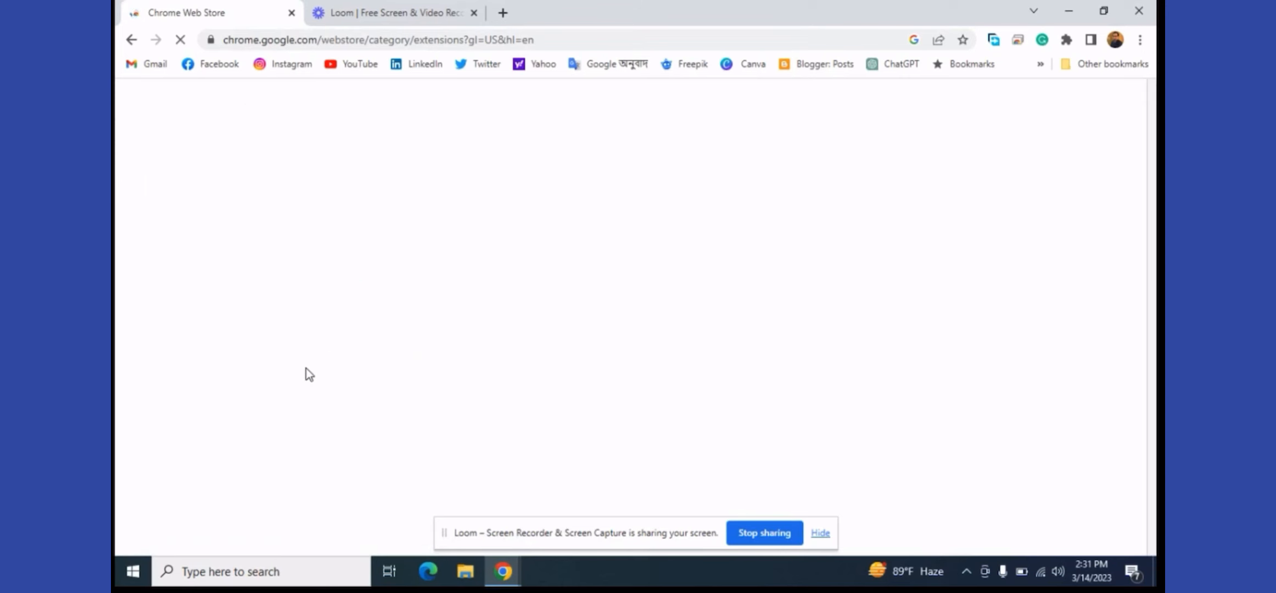
{"action": "type", "text": "screen"}
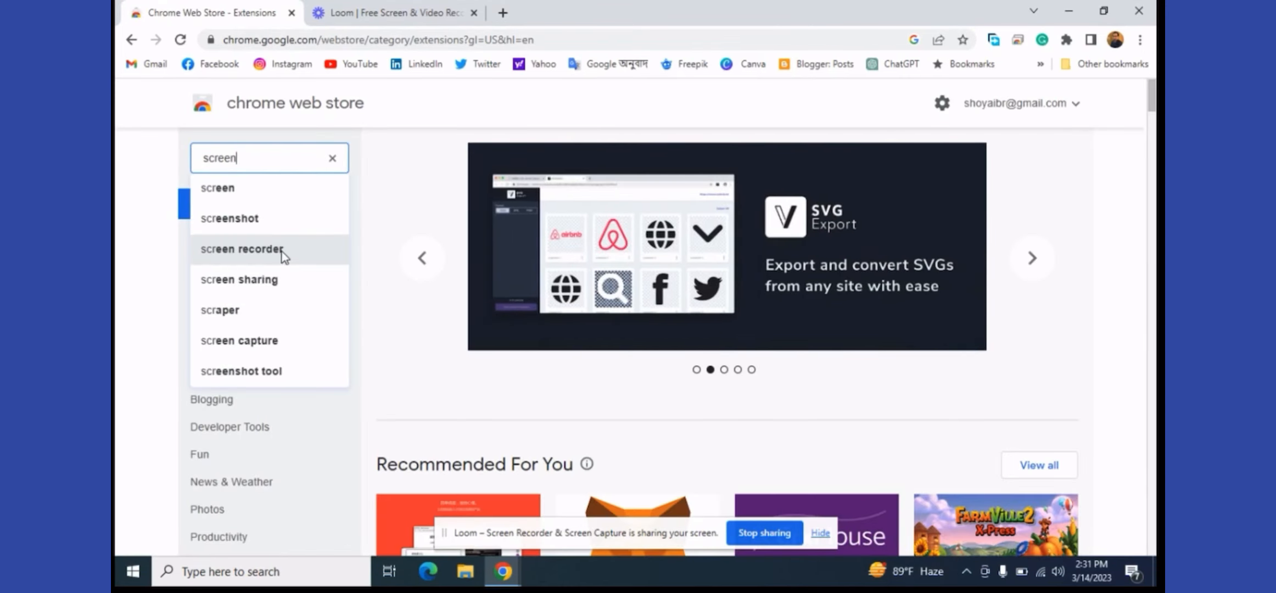
{"action": "left_click", "coordinate": [241, 248]}
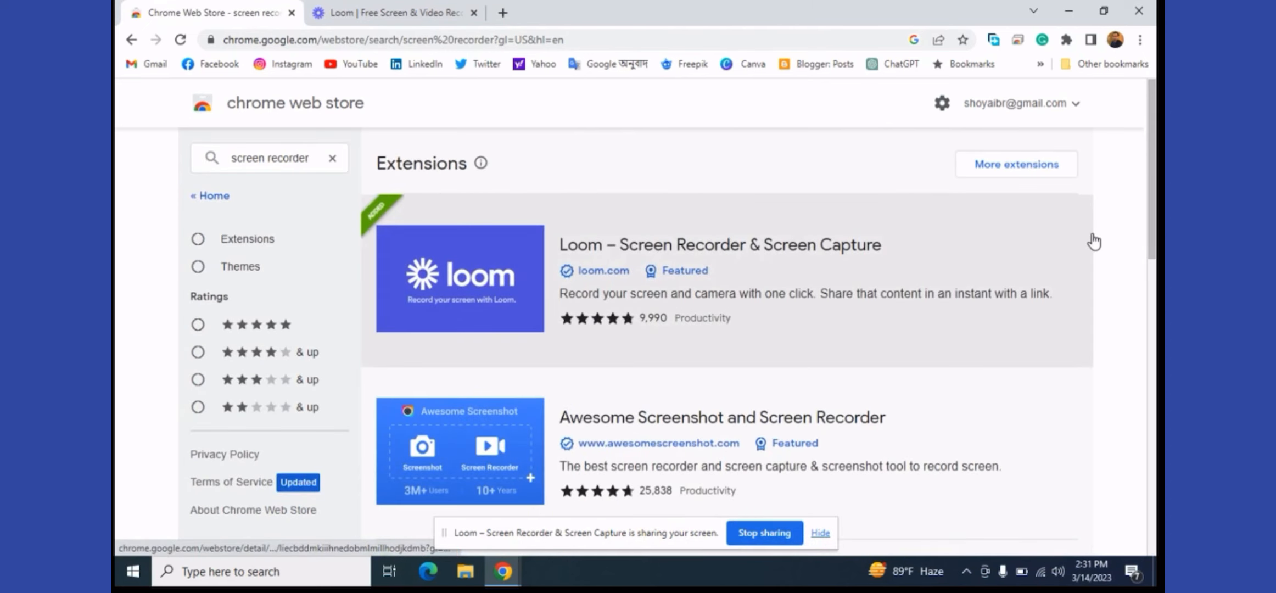
{"action": "scroll", "scroll_direction": "down", "scroll_amount": 3}
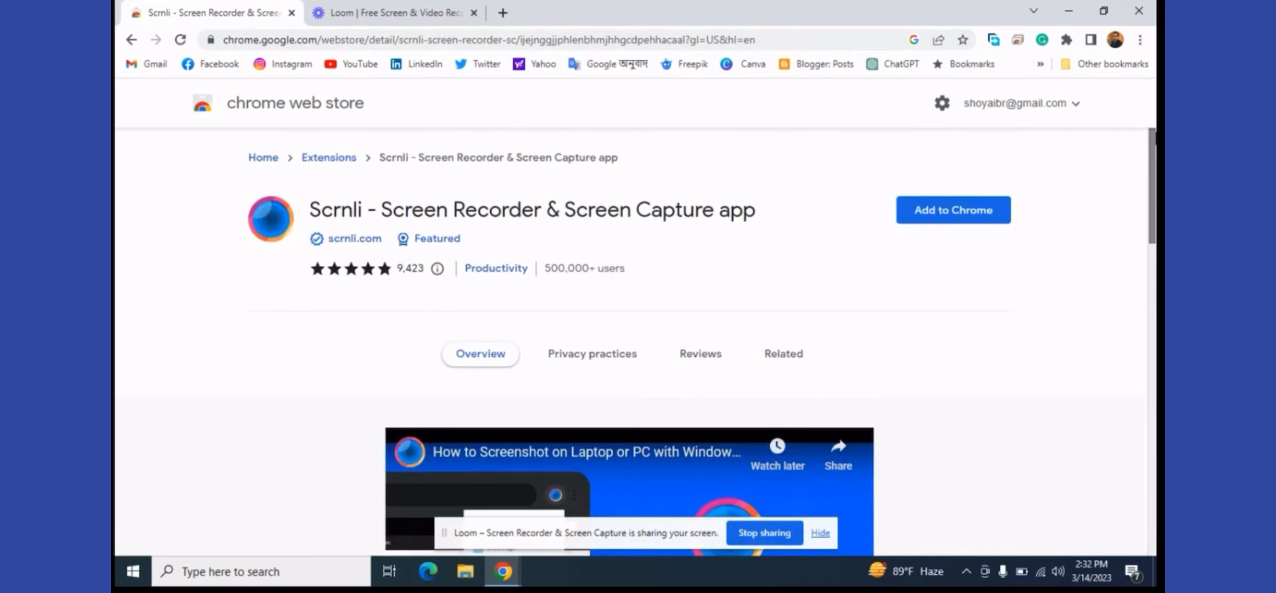
Step: Add Scrnli – Screen Recorder & Screen Capture to Chrome and confirm 'Add extension'
{"action": "left_click", "coordinate": [951, 210]}
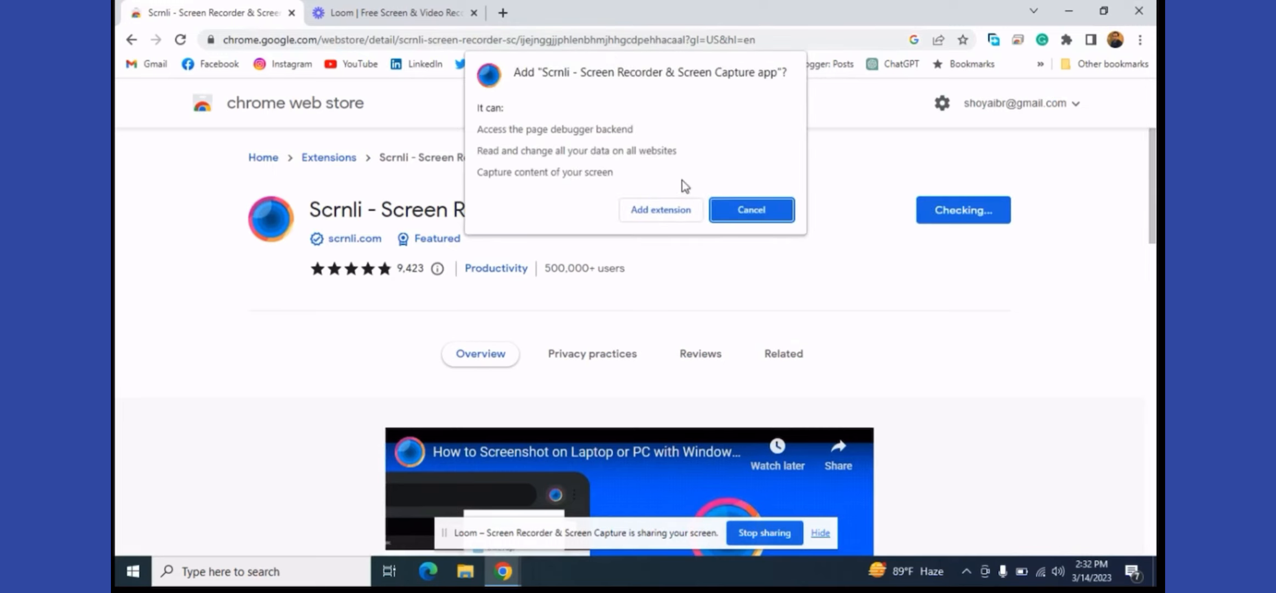
{"action": "left_click", "coordinate": [750, 209]}
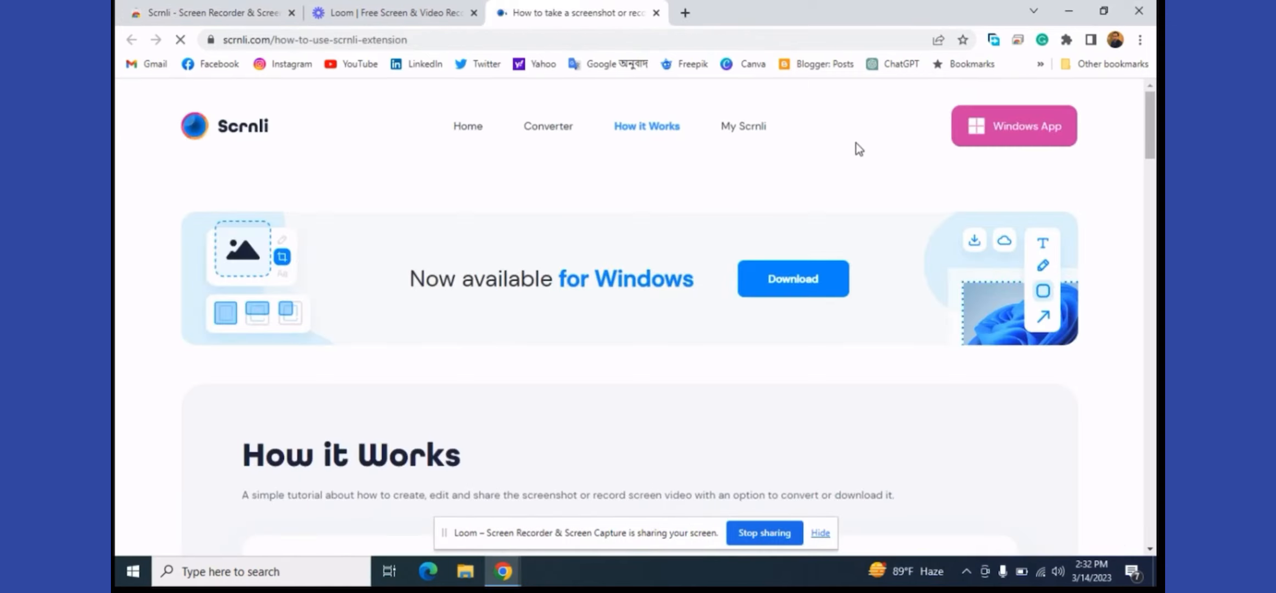
Step: Download screenshotsmaker-1.0.14.exe from Scrnli's Windows App page and launch it
{"action": "left_click", "coordinate": [1013, 125]}
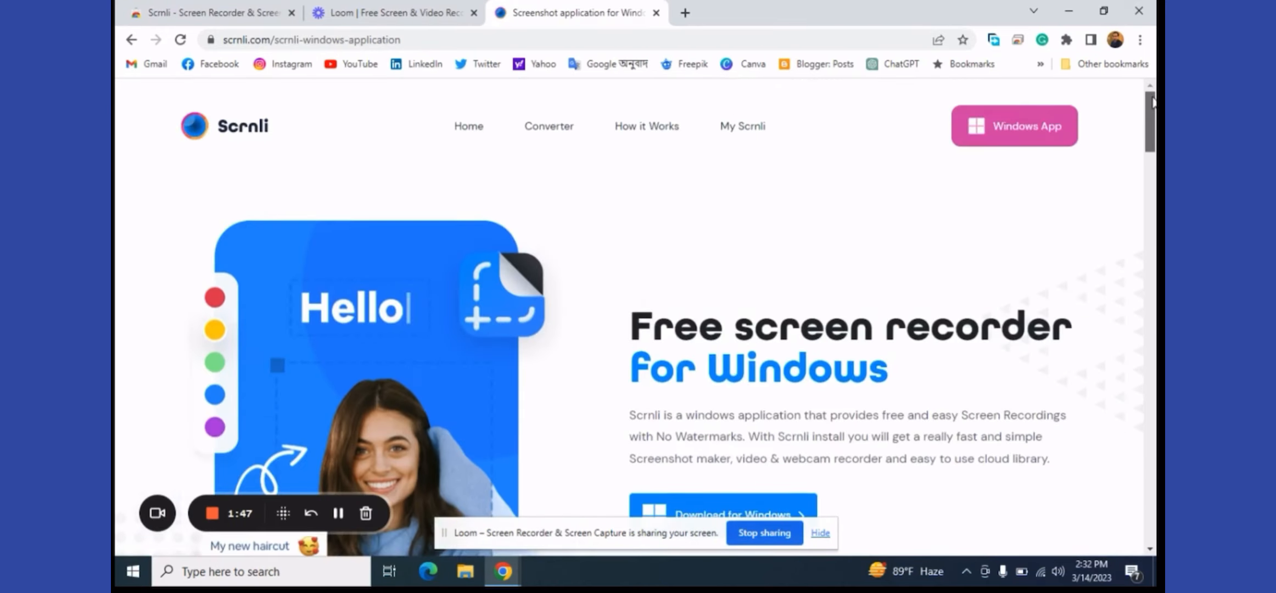
{"action": "scroll", "scroll_direction": "down", "scroll_amount": 3}
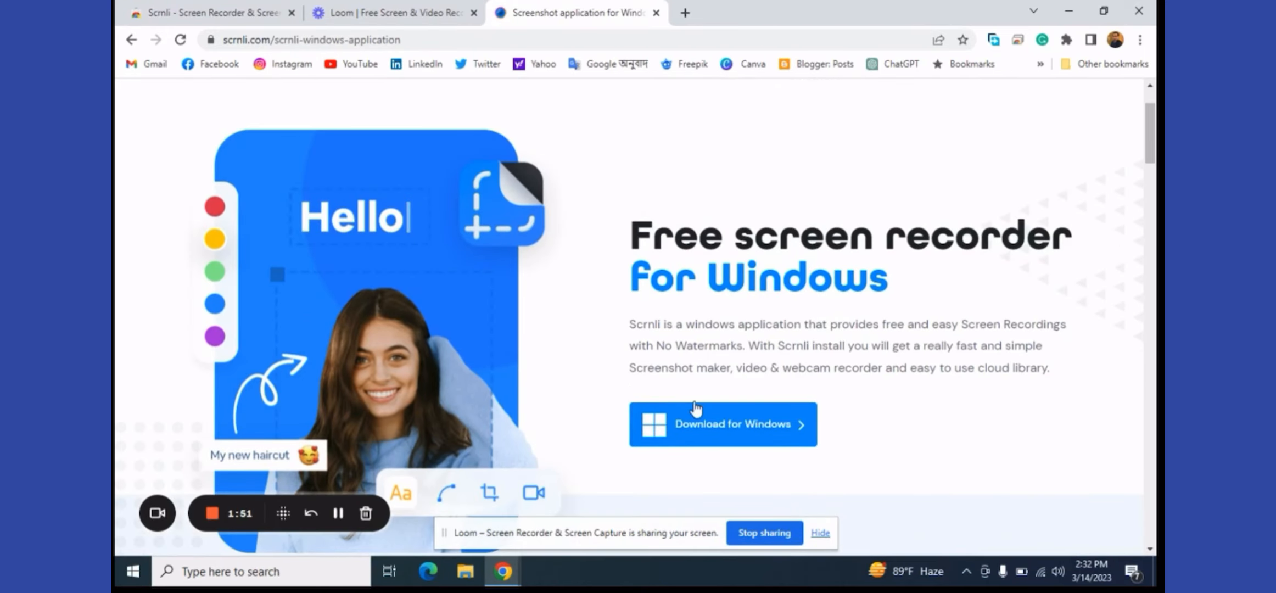
{"action": "left_click", "coordinate": [721, 424]}
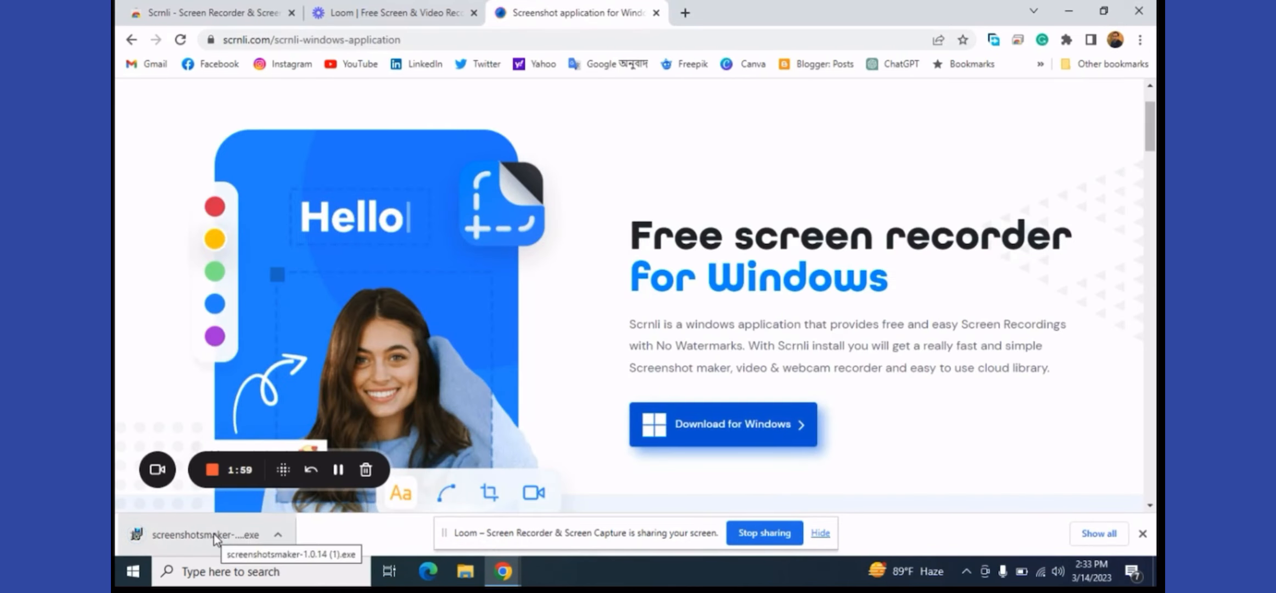
{"action": "left_click", "coordinate": [208, 535]}
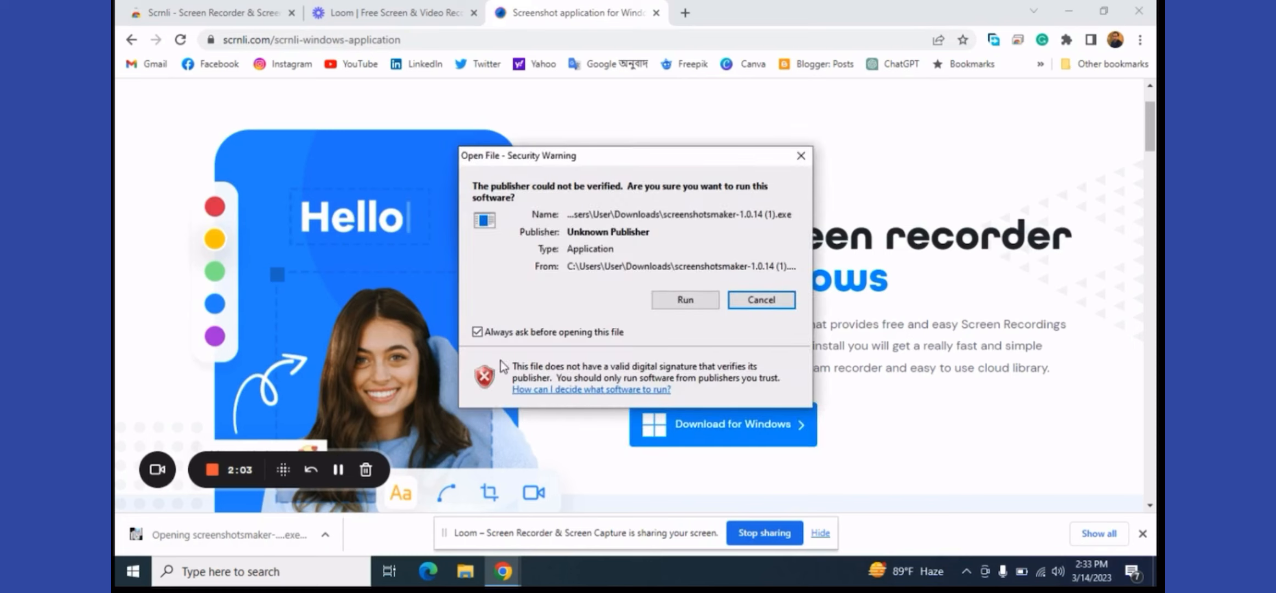